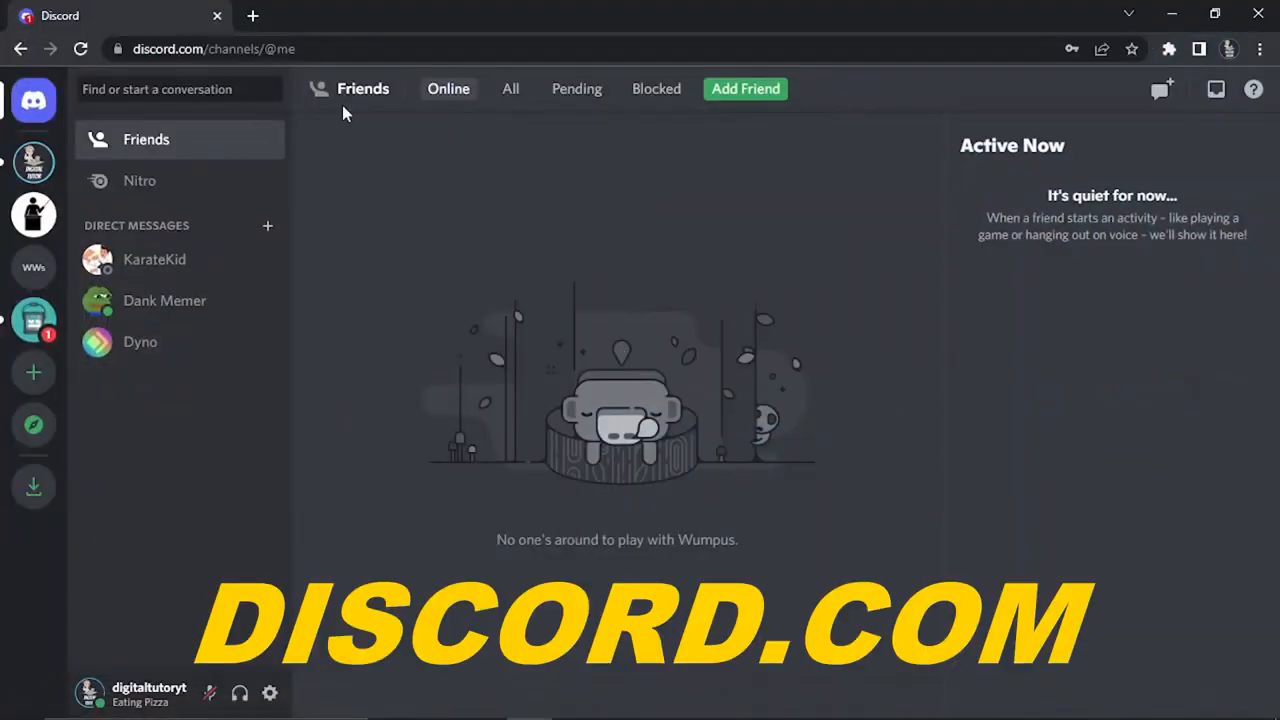
mouse_move(364, 134)
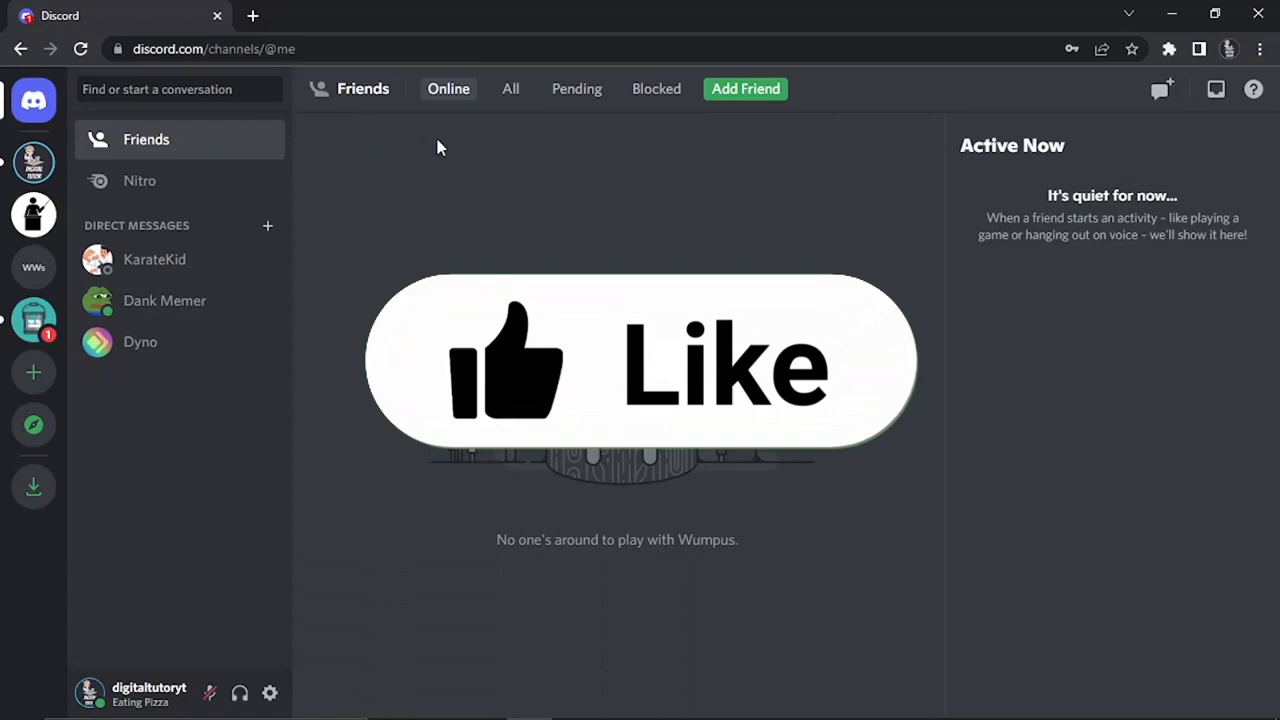
Step: Bring up Chrome's main menu and its More tools list over the Discord Friends page
click(640, 370)
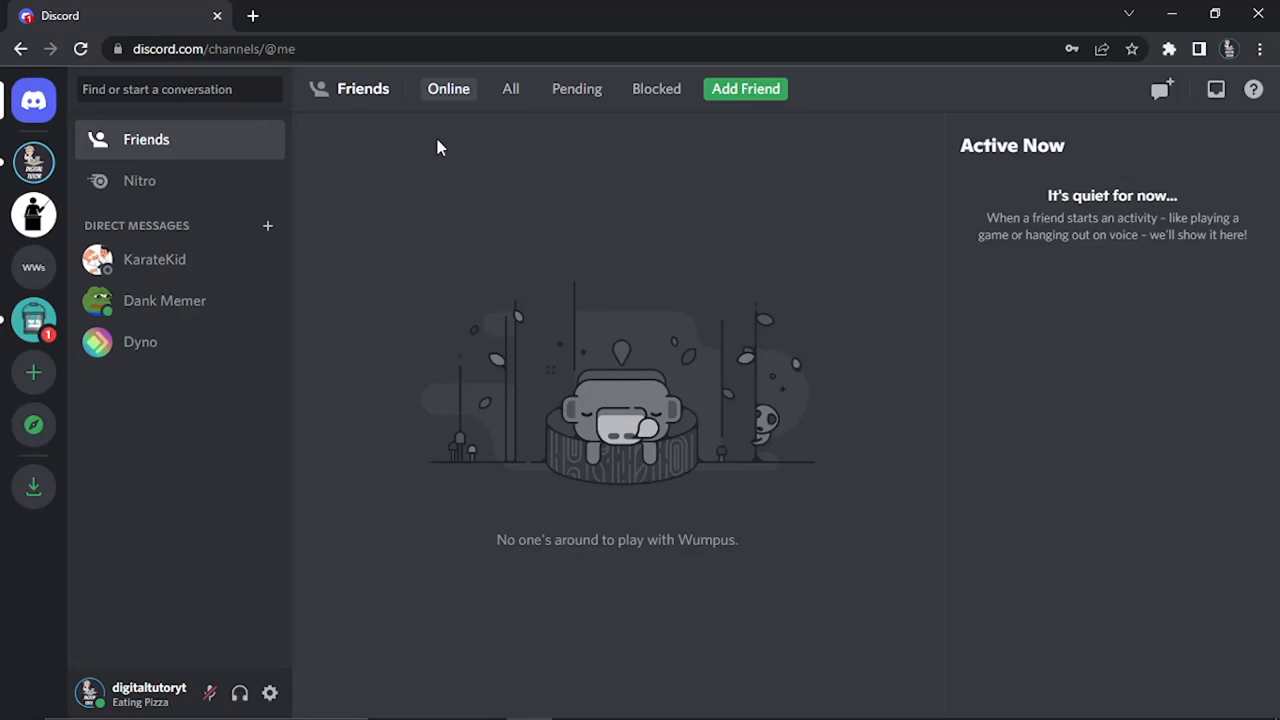
mouse_move(848, 177)
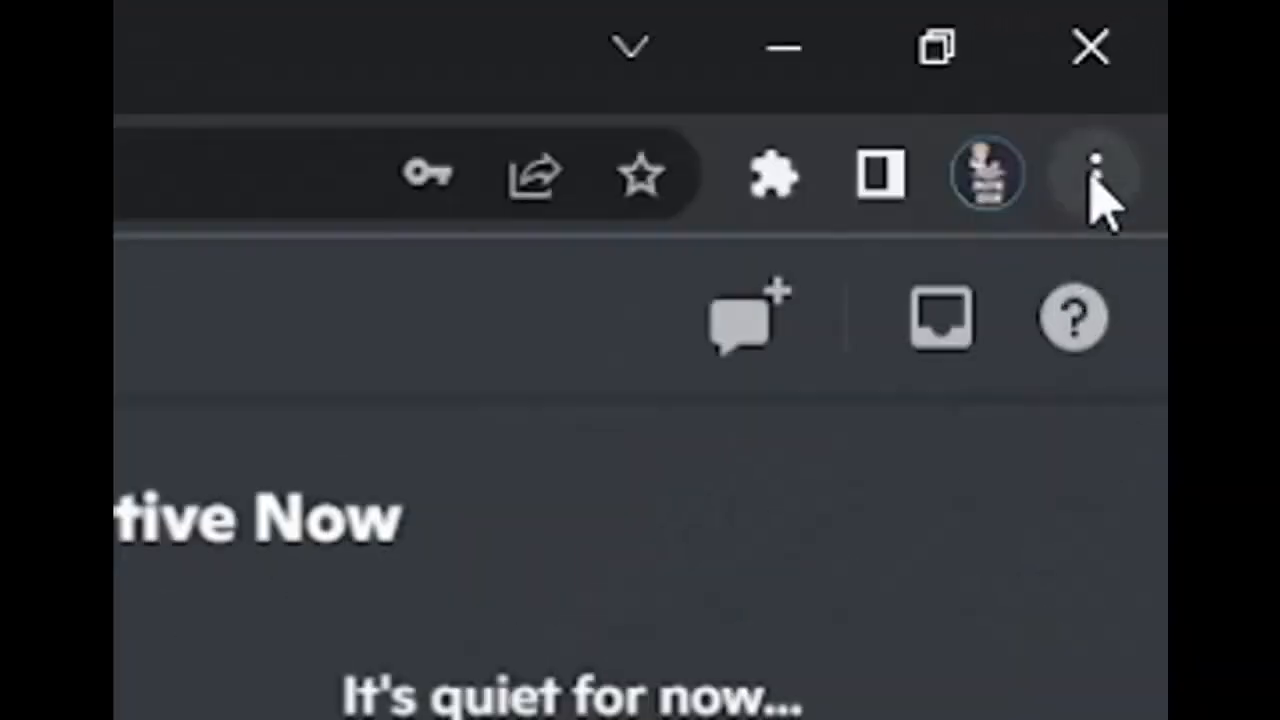
click(1092, 173)
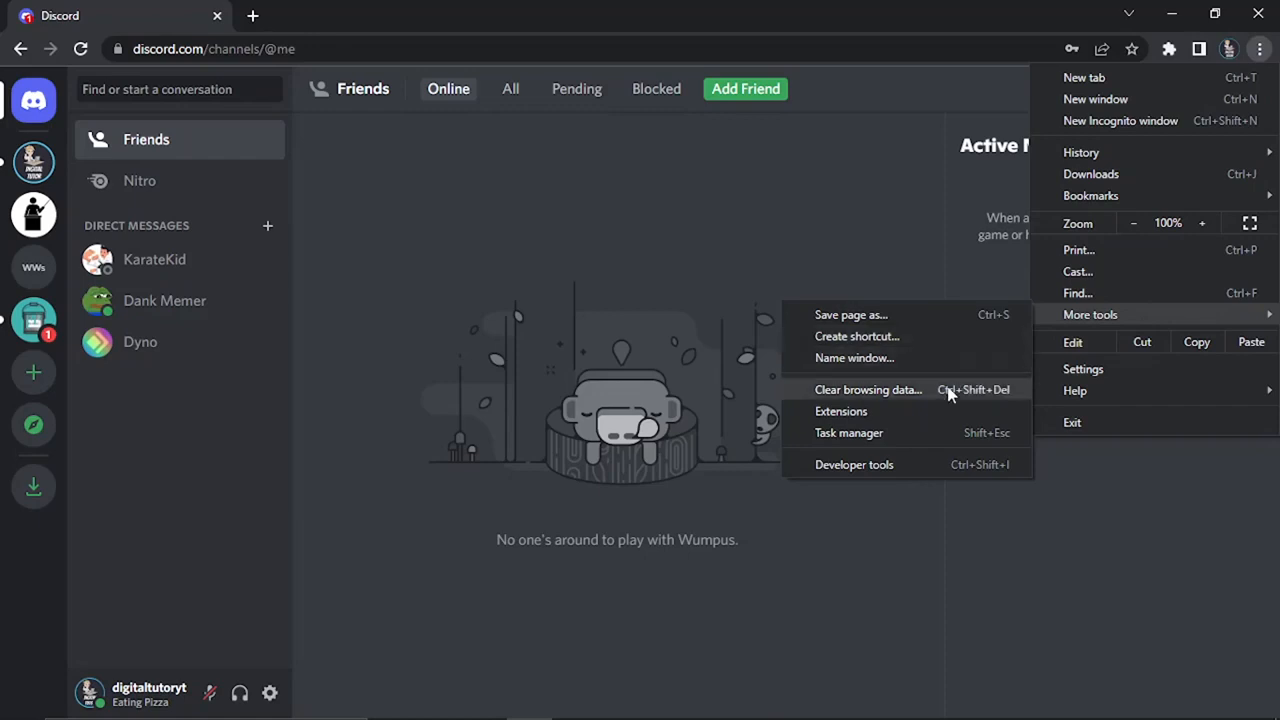
mouse_move(908, 464)
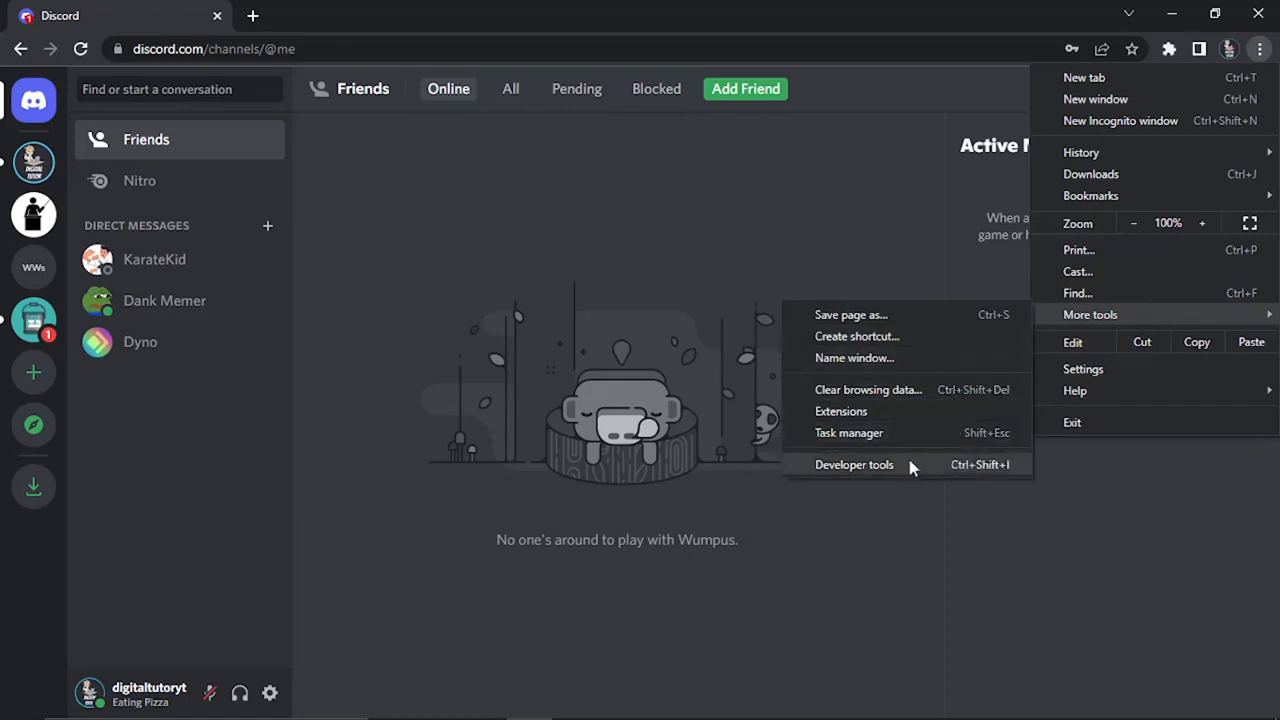
click(854, 464)
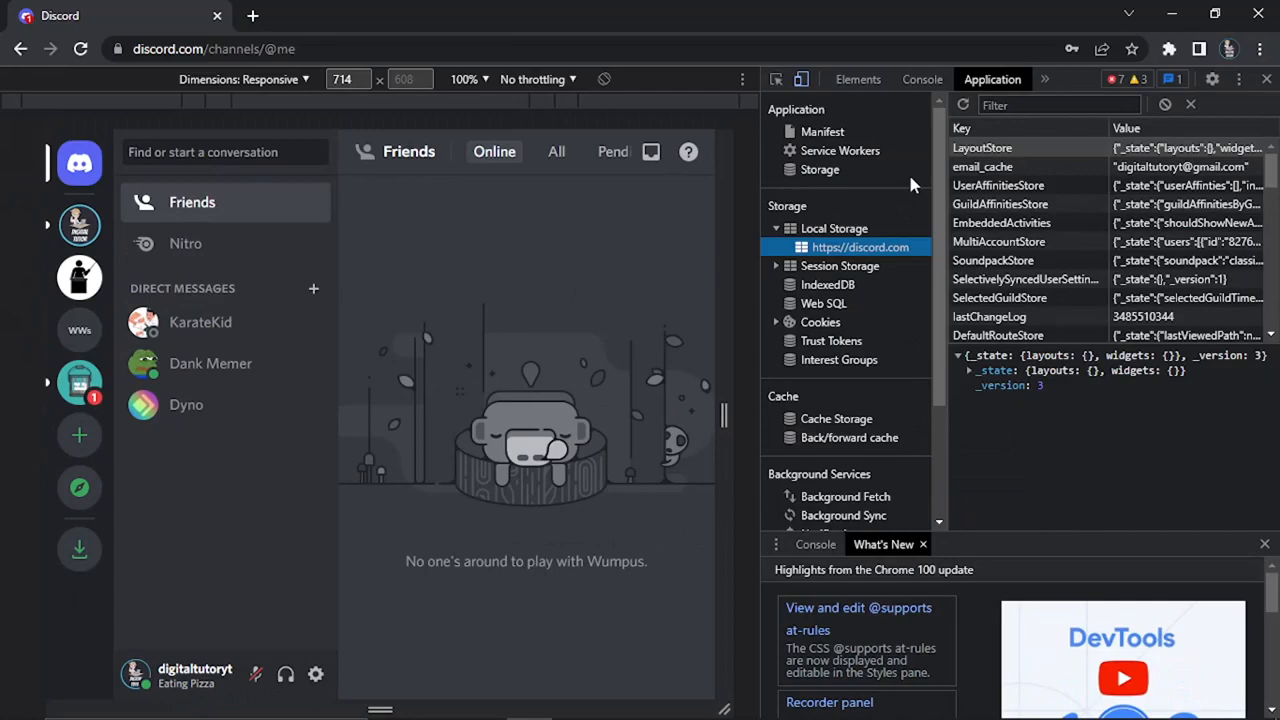
mouse_move(865, 218)
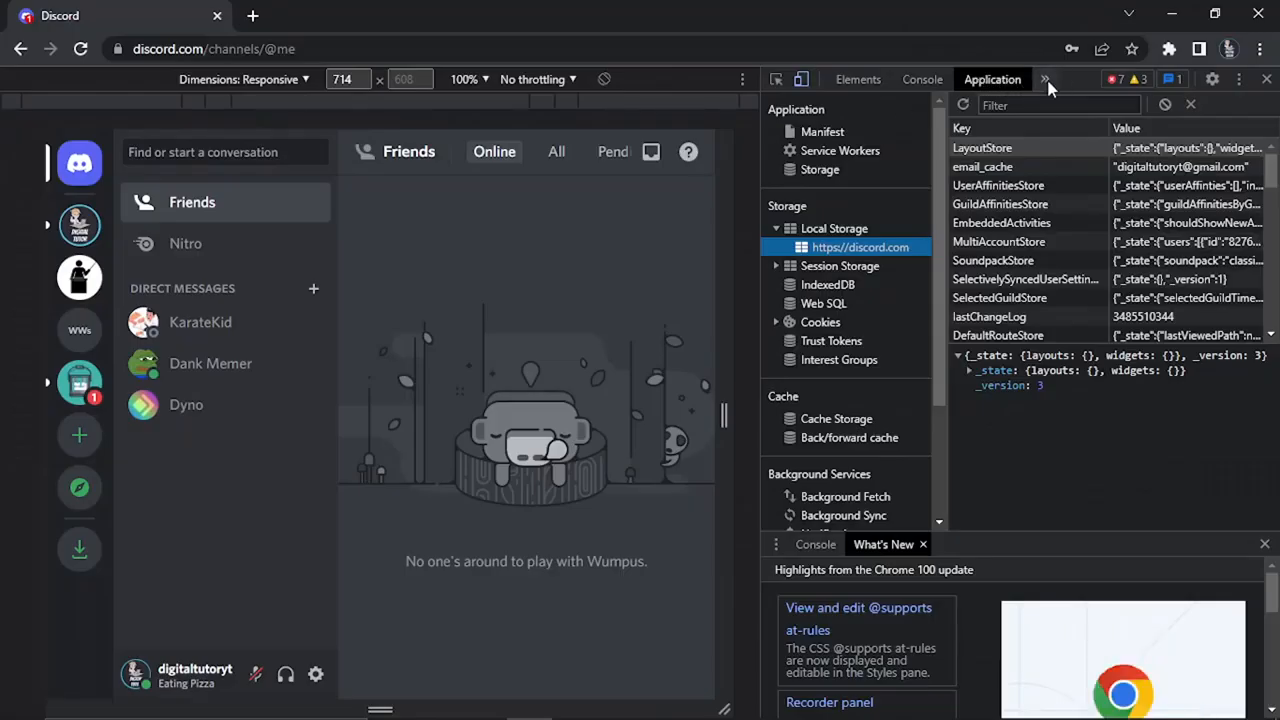
click(1046, 79)
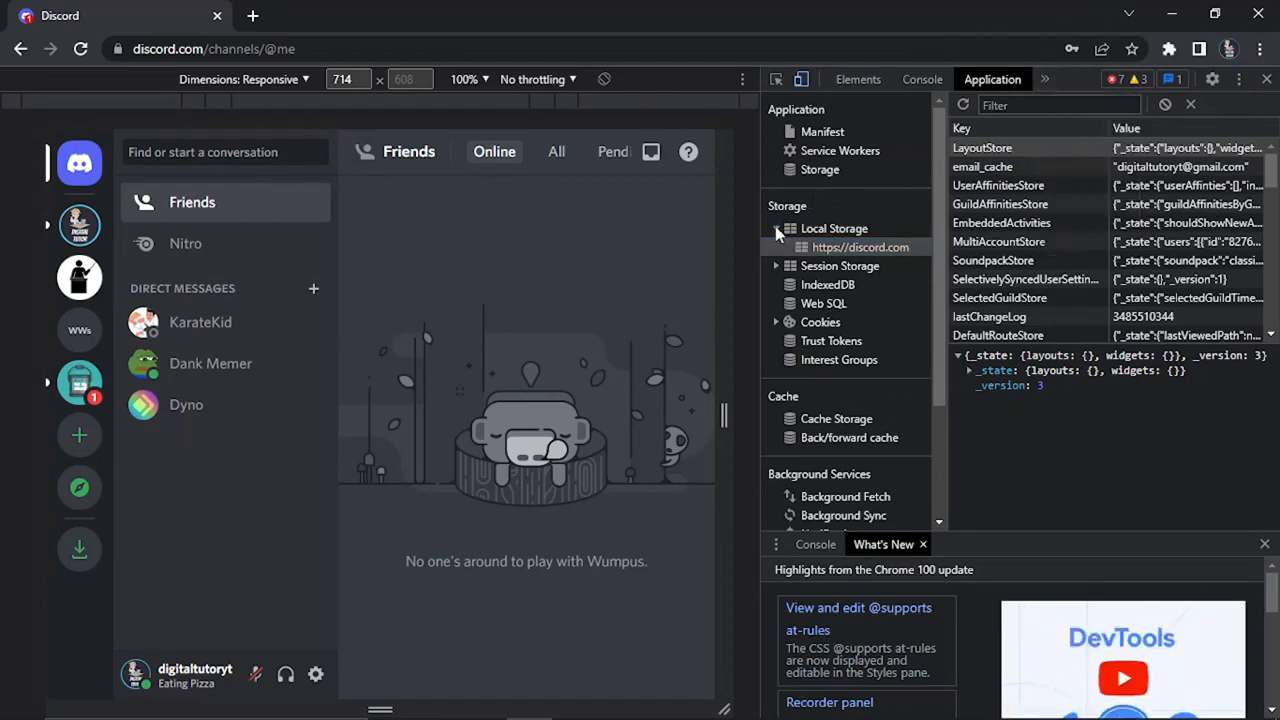
click(834, 228)
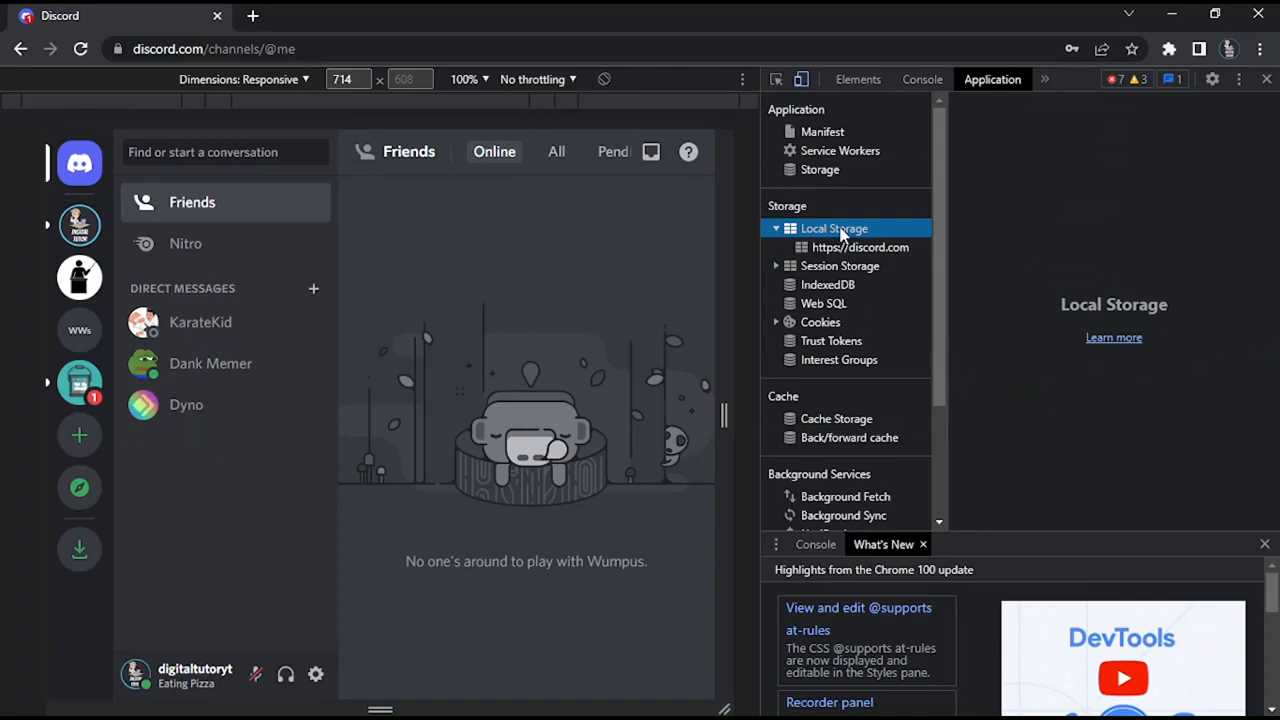
click(860, 247)
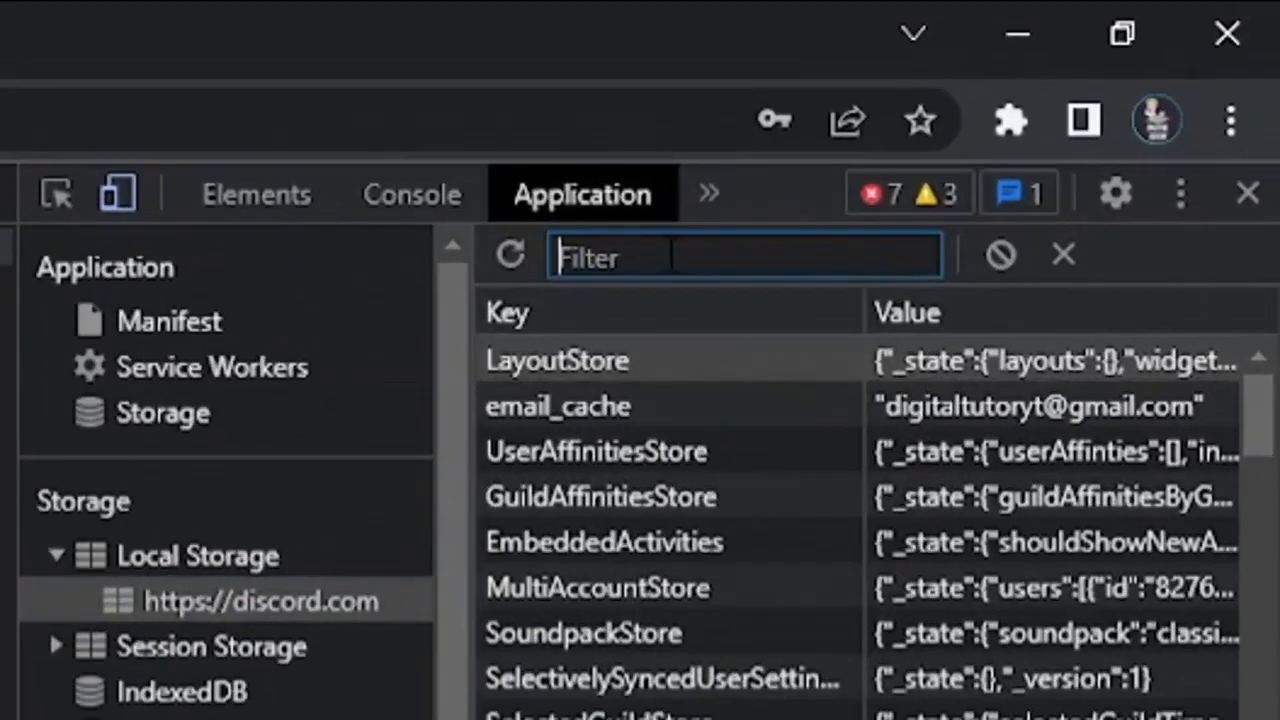
Step: Filter local storage by 'token' and reveal the value stored under the token key
text(token)
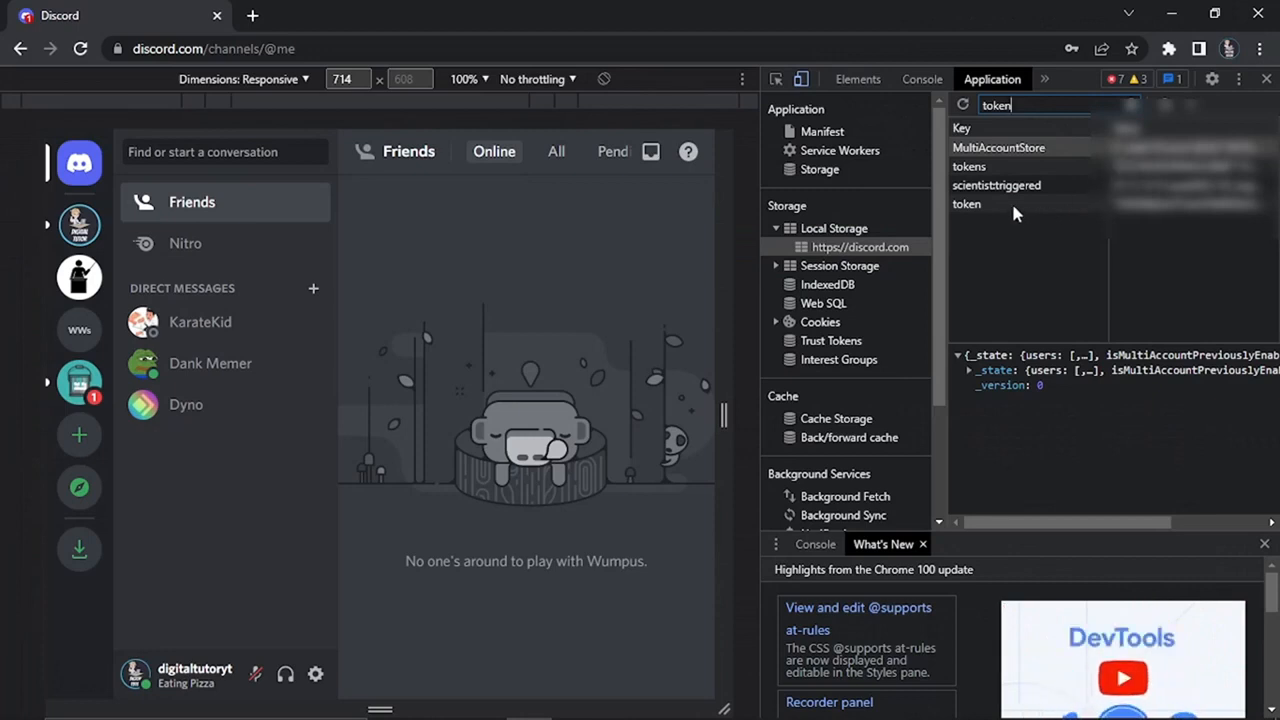
click(967, 204)
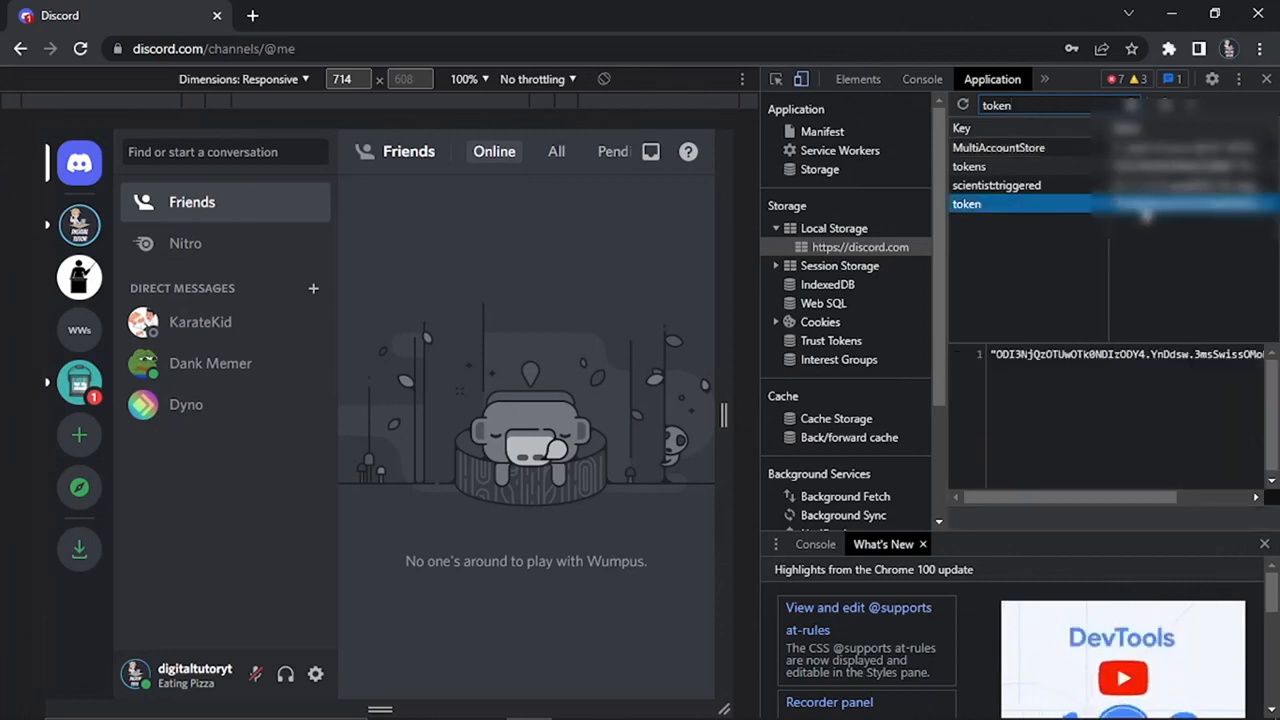